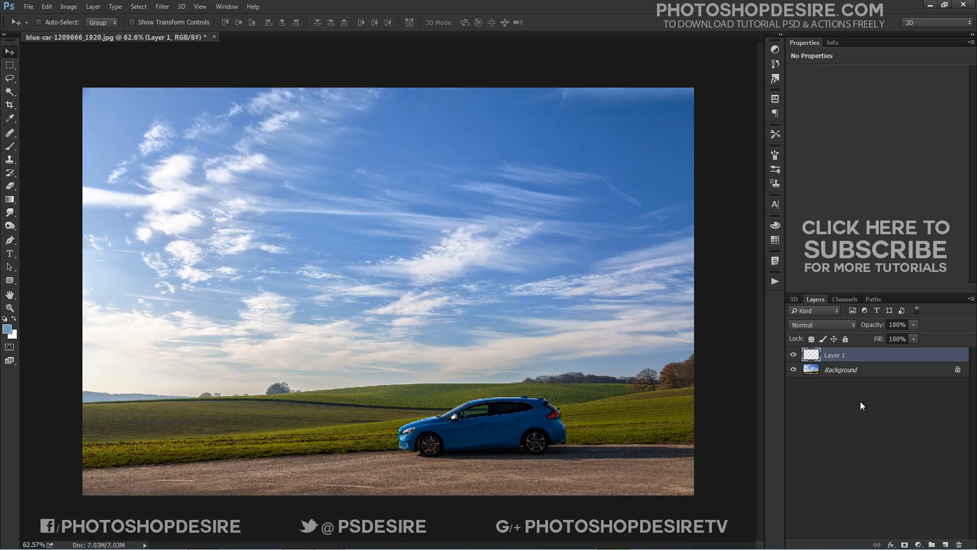
mouse_move(853, 386)
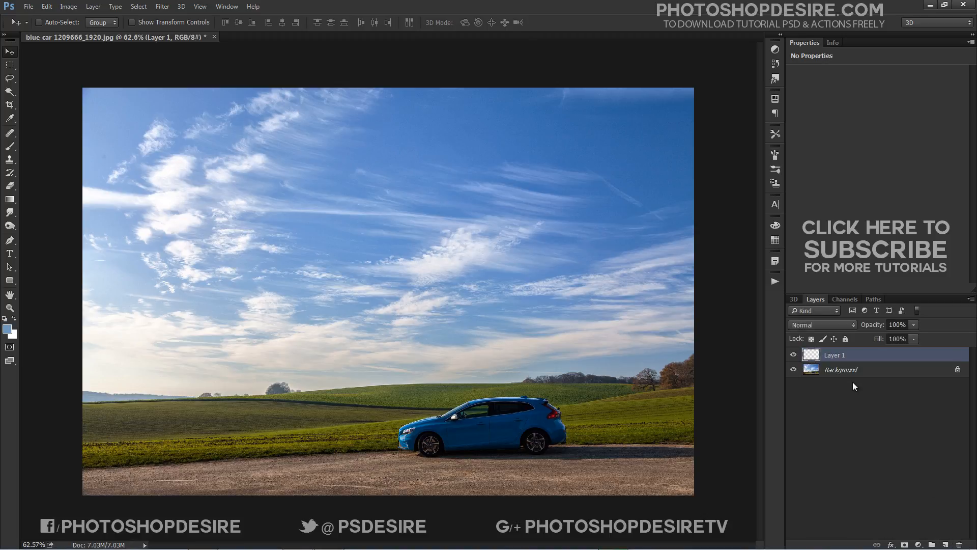
- Rename the empty Layer 1 above the car photo to 'Rainbow'
double_click(835, 354)
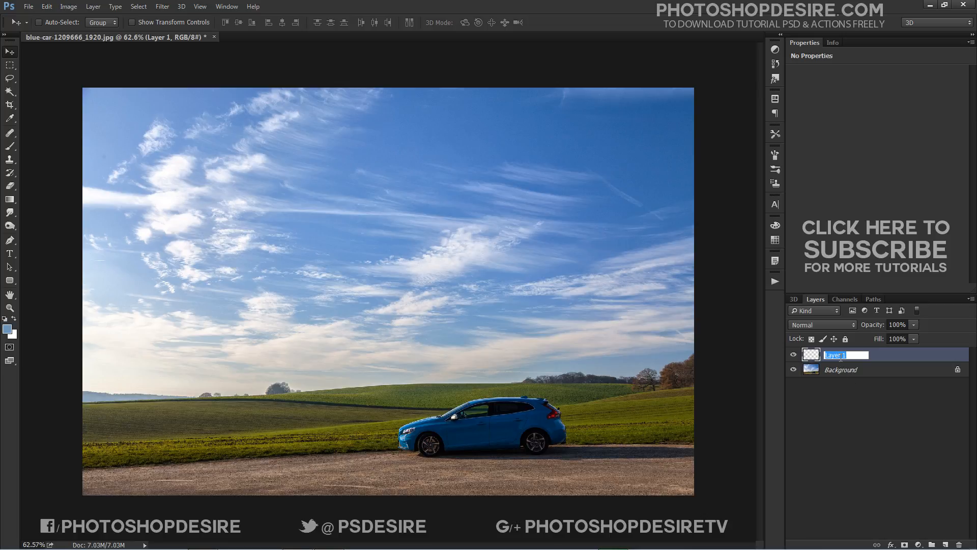
text(Rainbow)
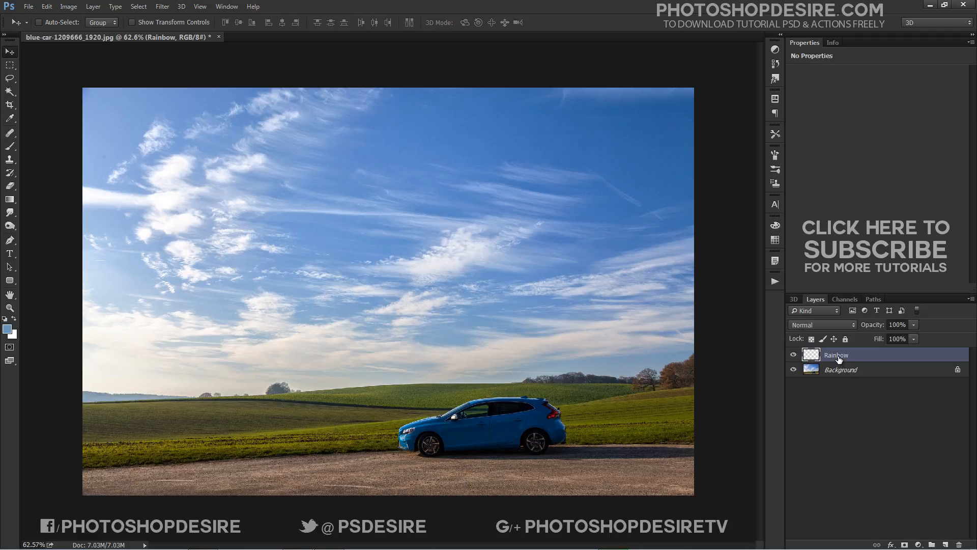
- Append the Special Effects gradient set and make Russell's Rainbow the active gradient
click(10, 200)
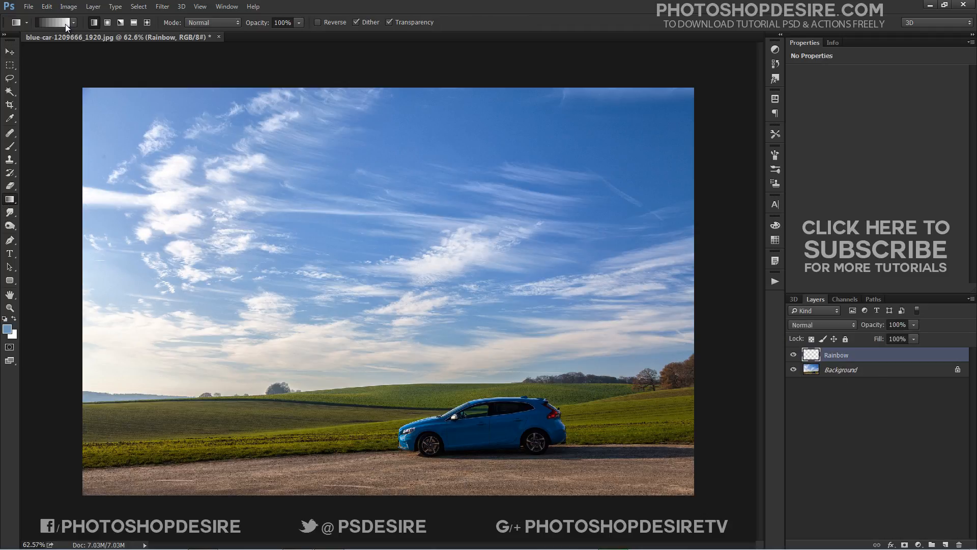
click(53, 21)
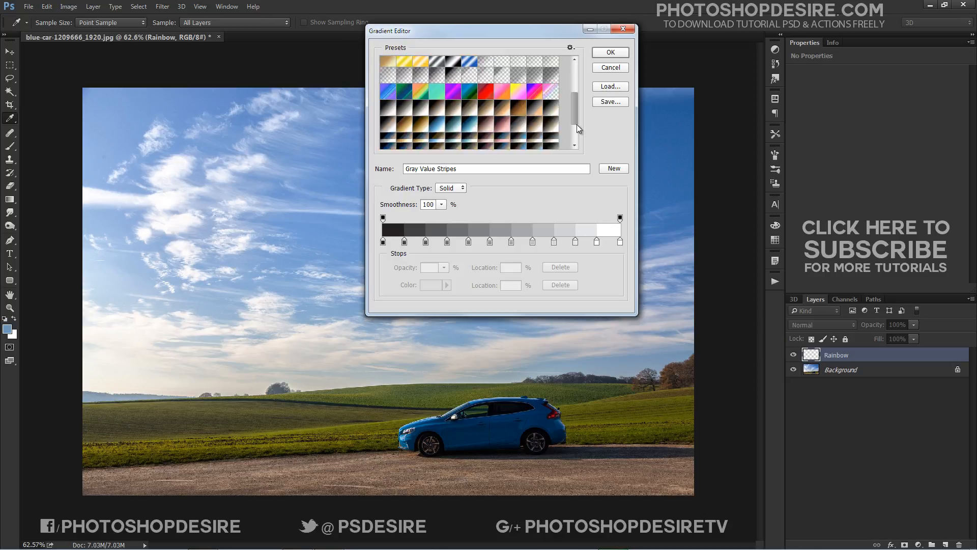
scroll(down, 3)
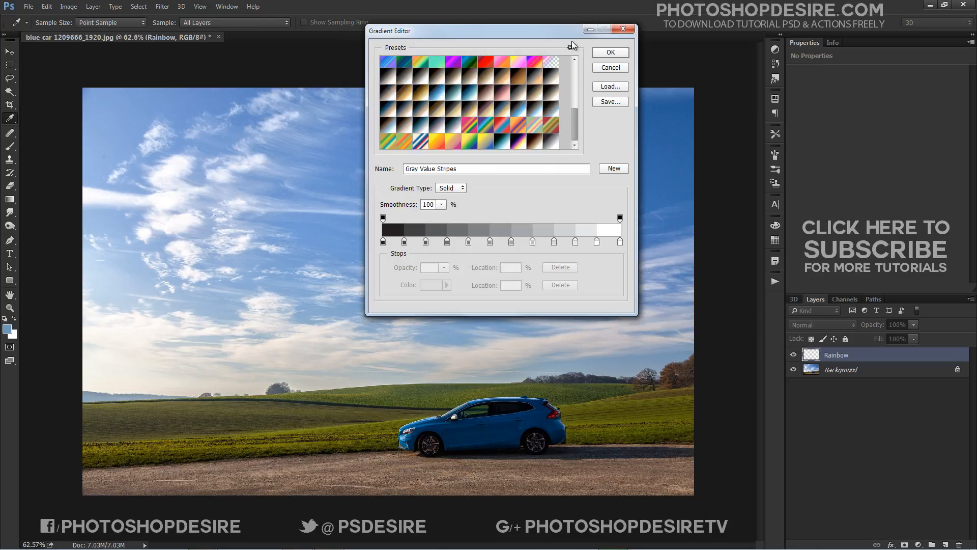
click(570, 49)
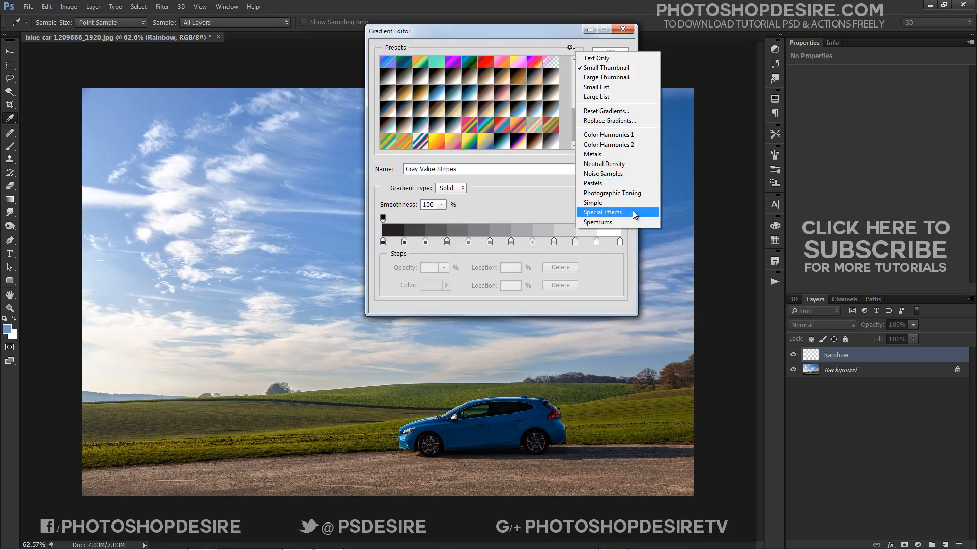
click(603, 212)
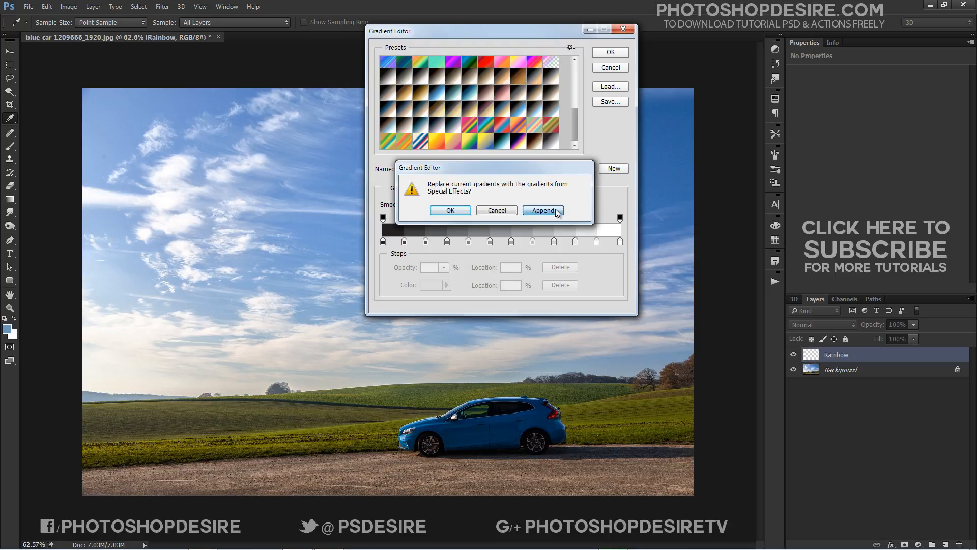
click(542, 210)
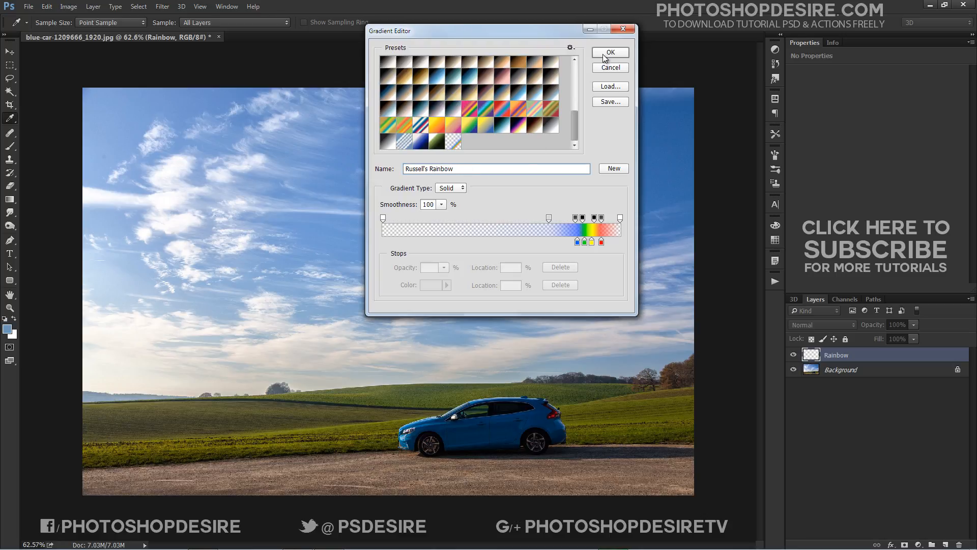
click(609, 52)
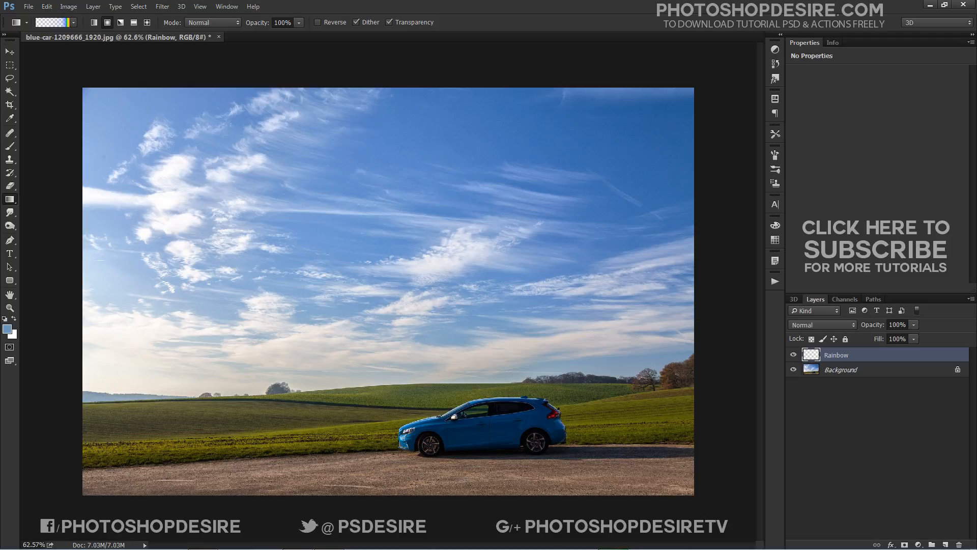
- Drag a radial Russell's Rainbow gradient upward to paint a large rainbow arc across the sky
drag(386, 89, 388, 495)
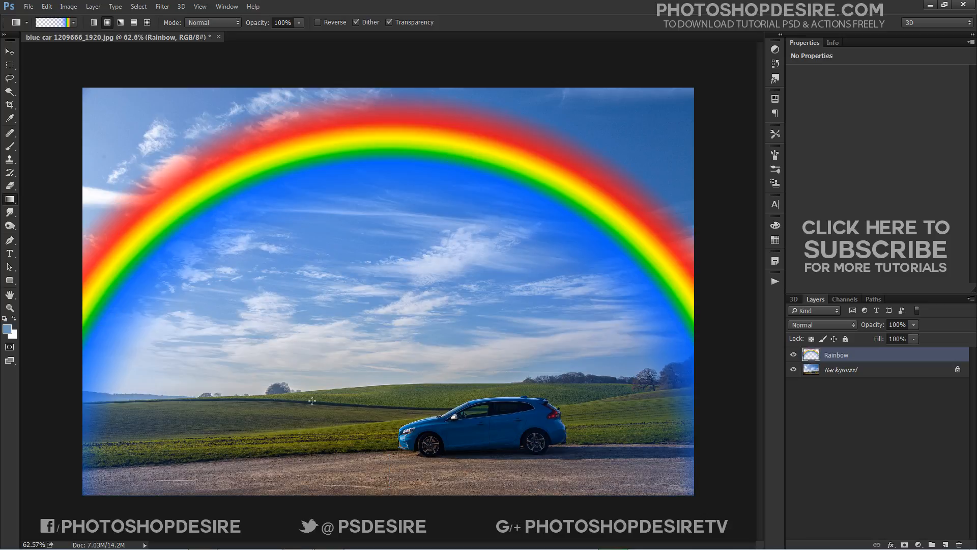
mouse_move(311, 257)
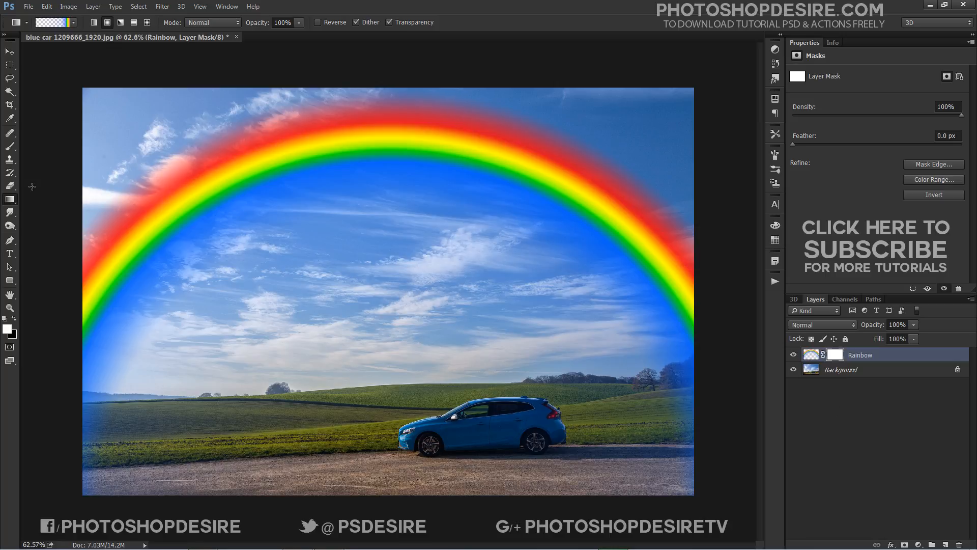
- Choose the black-to-white gradient for fading the rainbow's lower ends on the layer mask
click(50, 21)
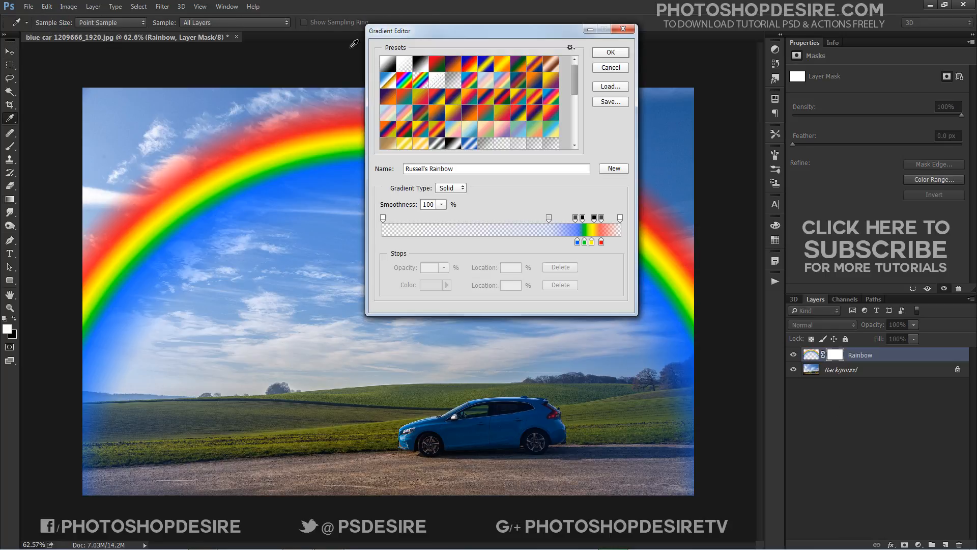
click(403, 62)
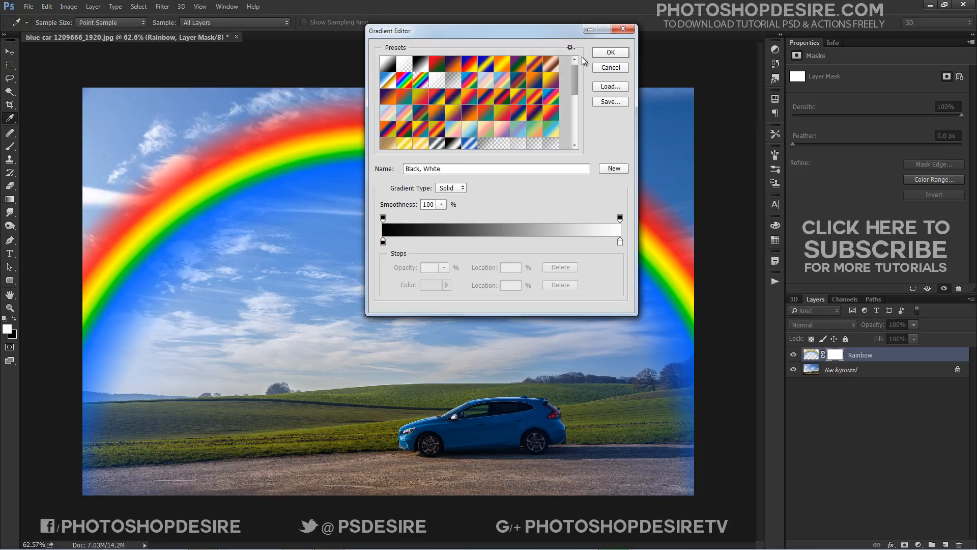
click(608, 52)
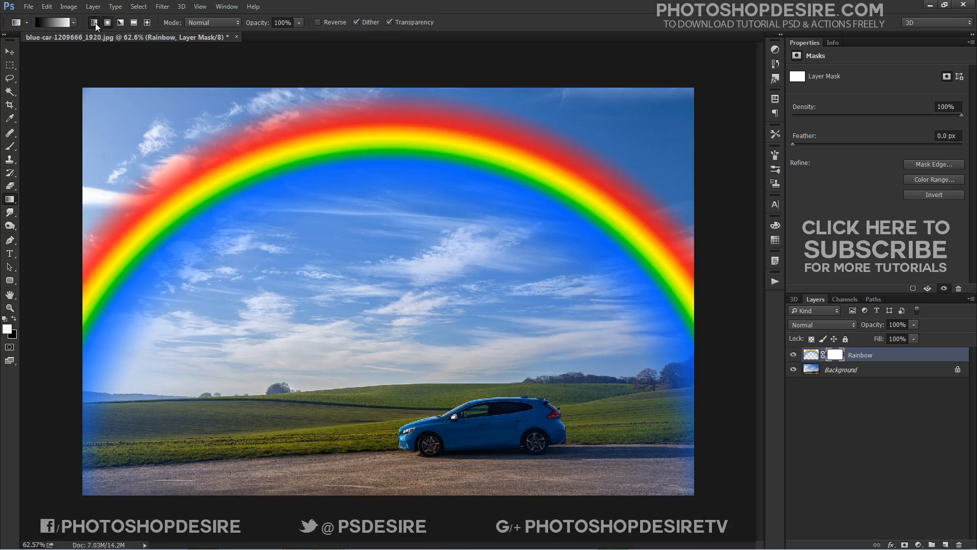
click(9, 51)
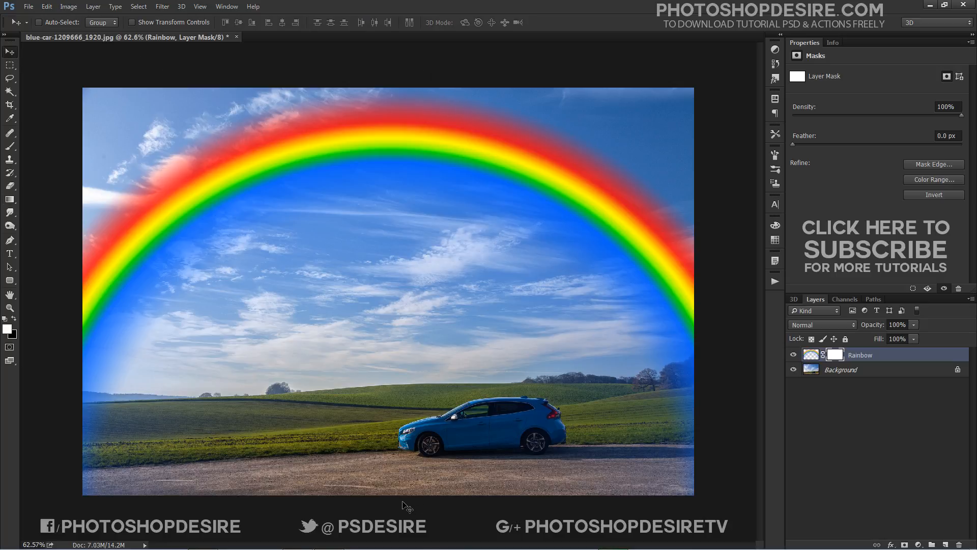
mouse_move(352, 508)
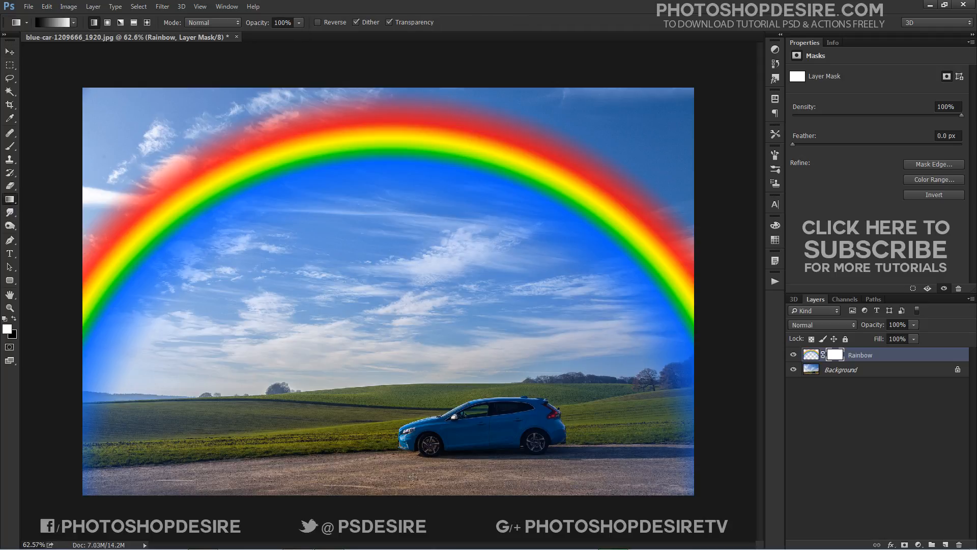
mouse_move(380, 112)
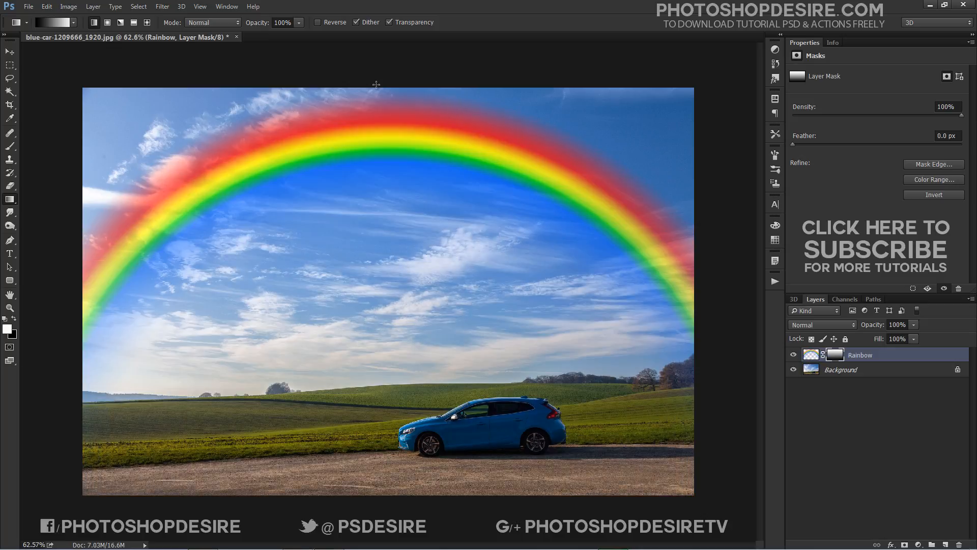
mouse_move(831, 333)
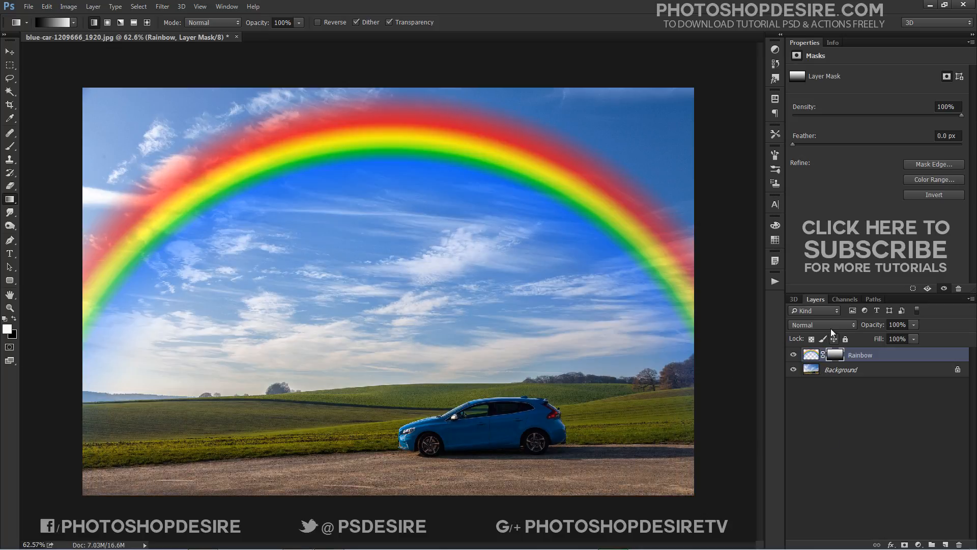
- Set the Rainbow layer to Screen blending and target its pixels instead of the mask
click(821, 323)
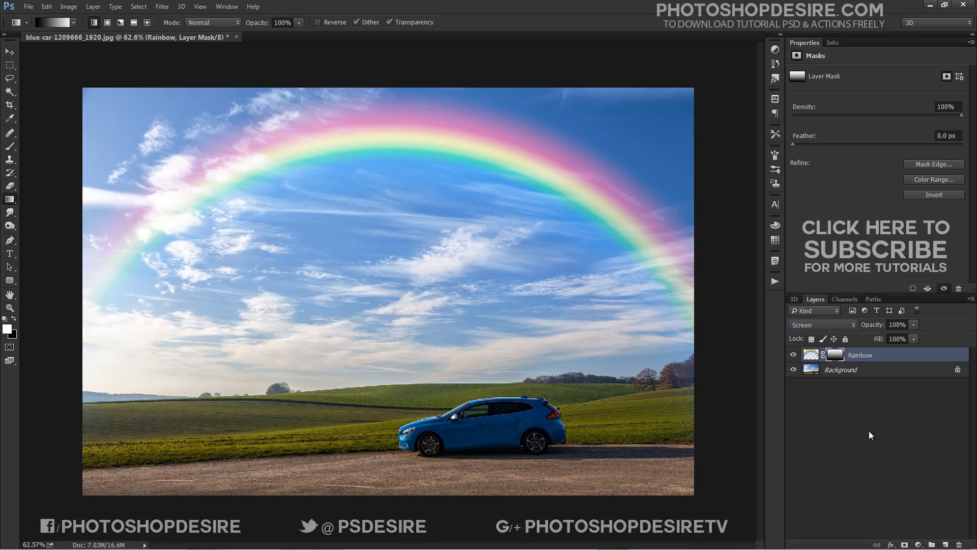
mouse_move(884, 369)
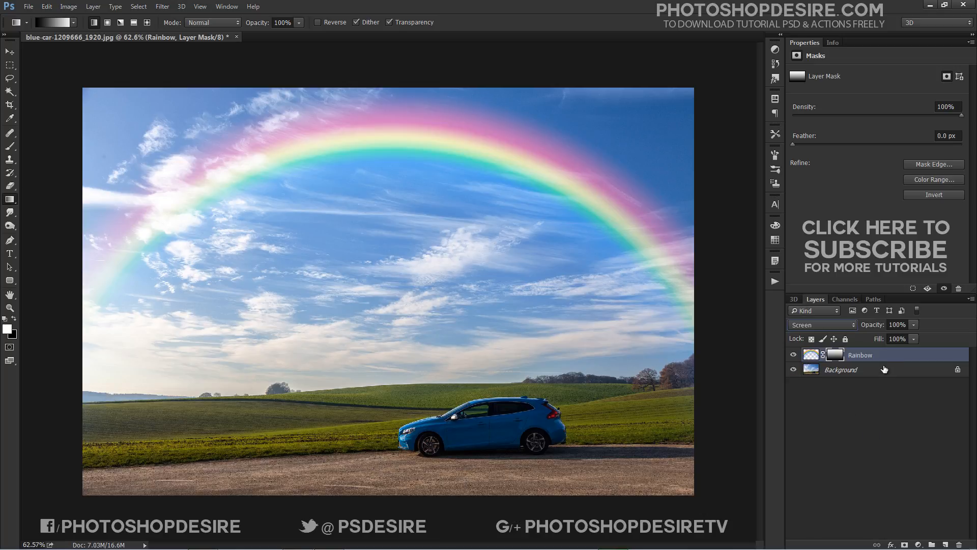
click(811, 354)
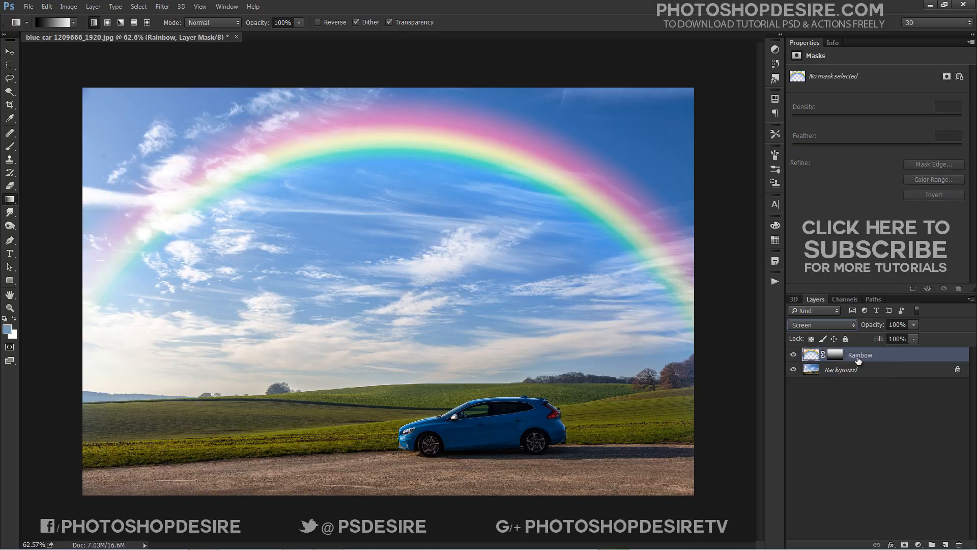
click(811, 354)
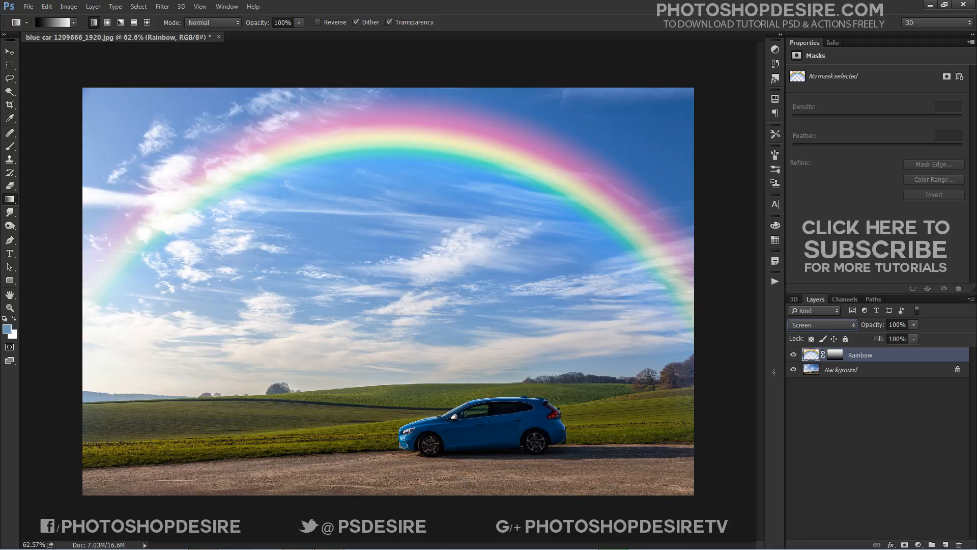
- Apply a Gaussian Blur of about 20 pixels radius to the rainbow
click(162, 6)
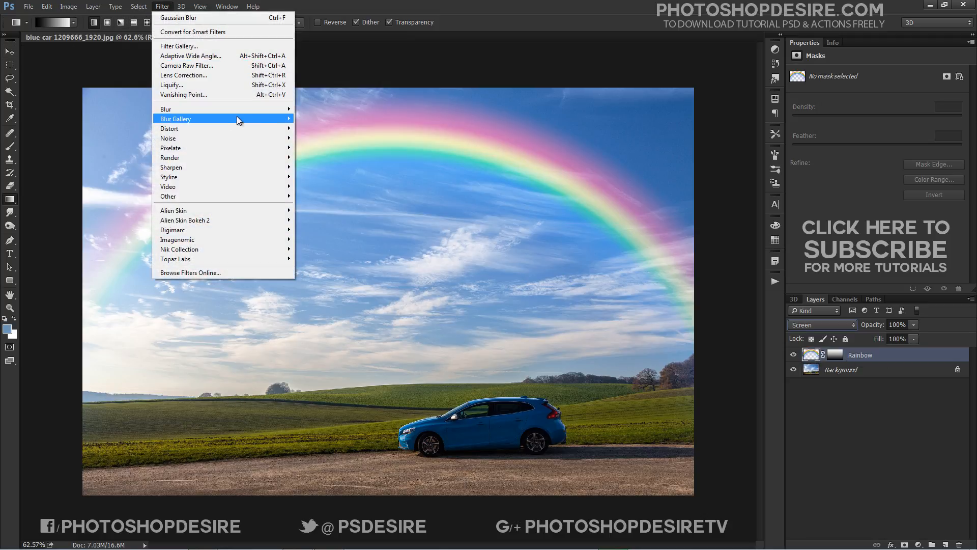
mouse_move(165, 109)
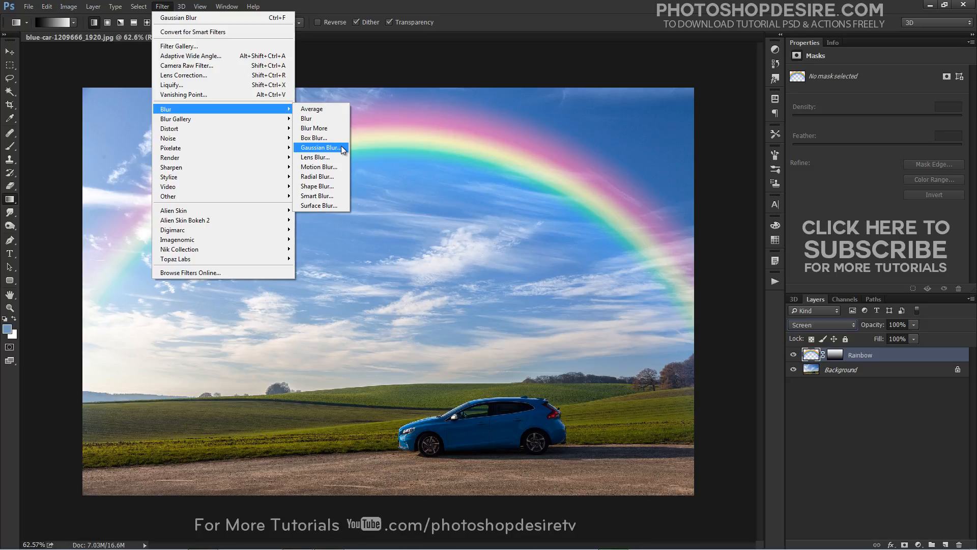
click(320, 148)
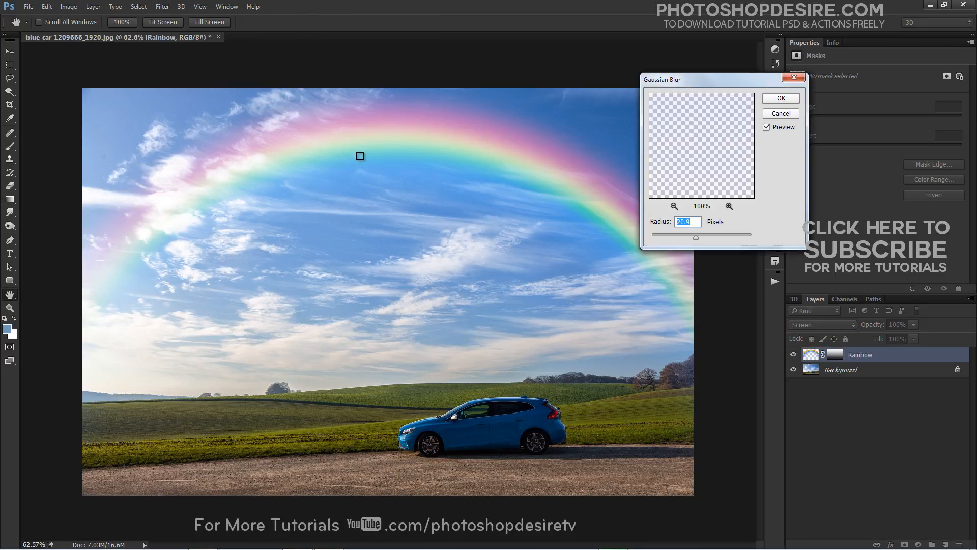
drag(696, 237, 682, 238)
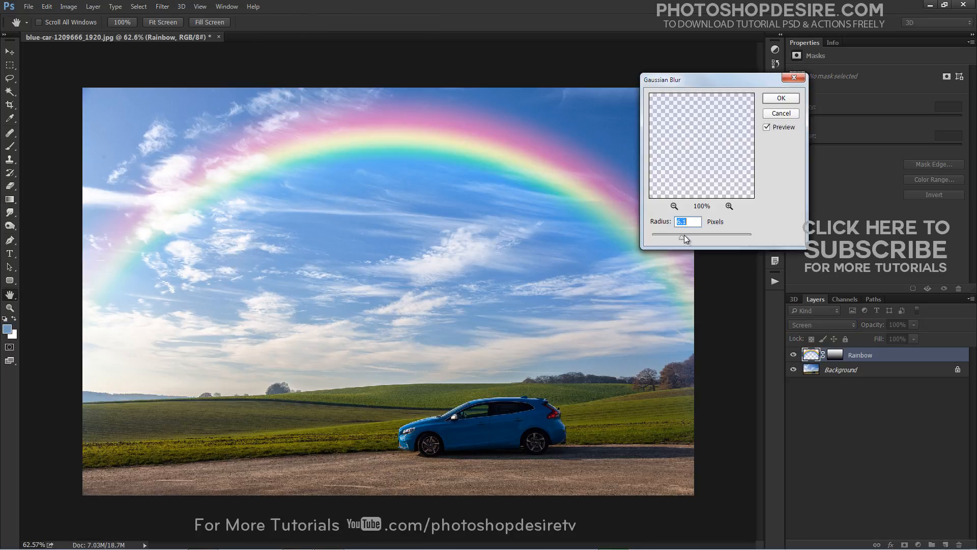
drag(684, 238, 695, 238)
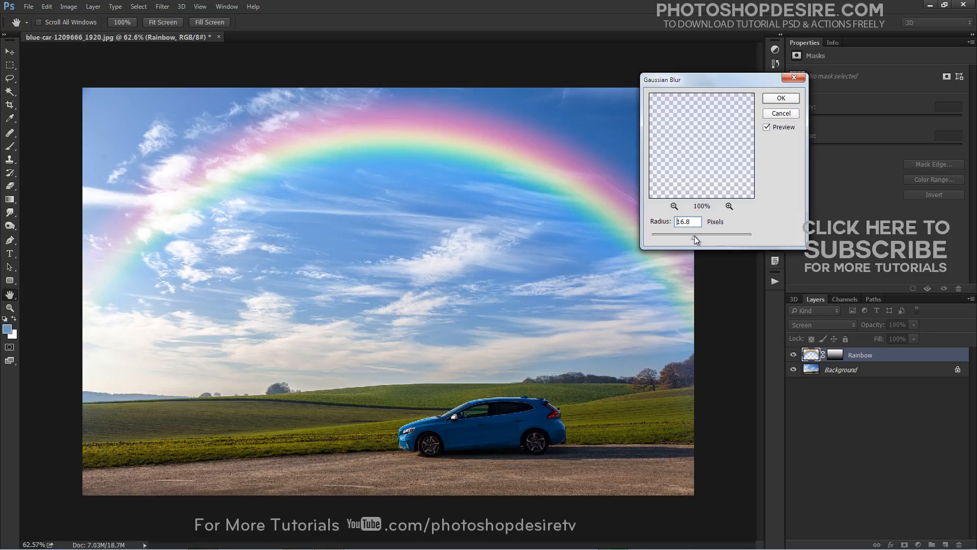
drag(695, 234, 719, 234)
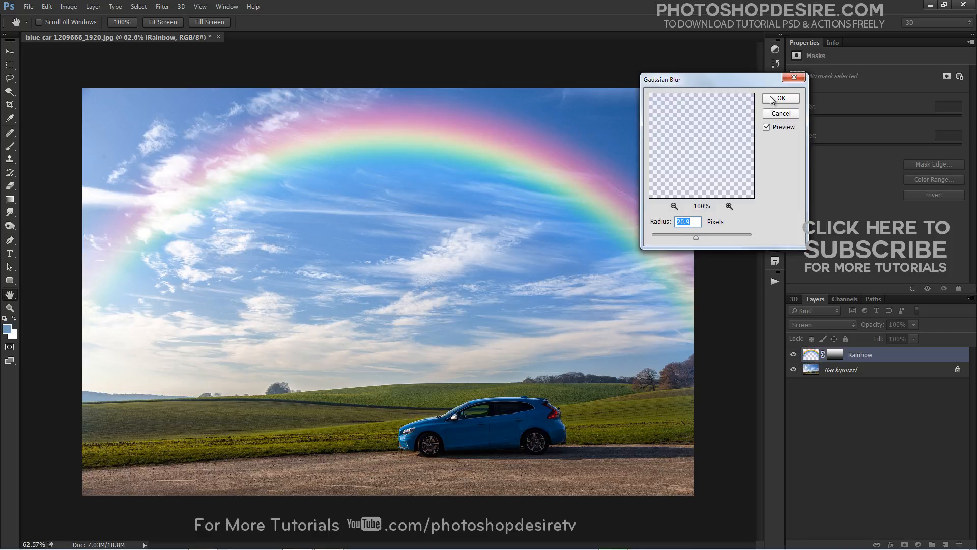
click(779, 98)
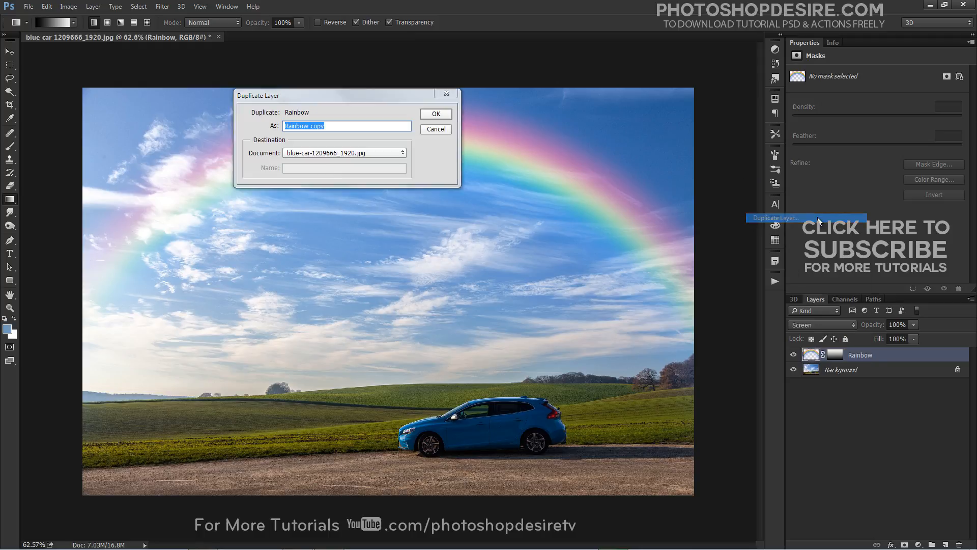
- Confirm duplicating the Rainbow layer to create 'Rainbow copy' for a brighter rainbow
click(435, 112)
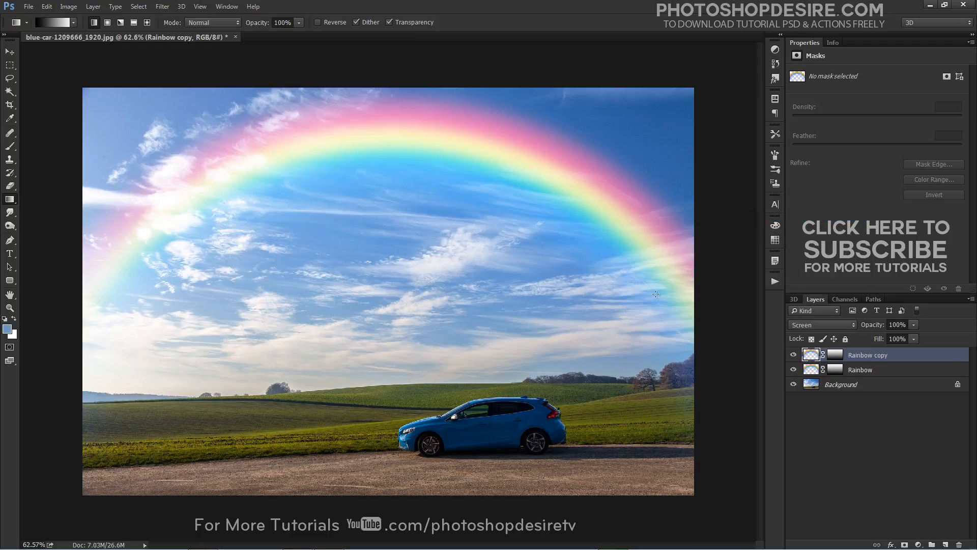
mouse_move(895, 412)
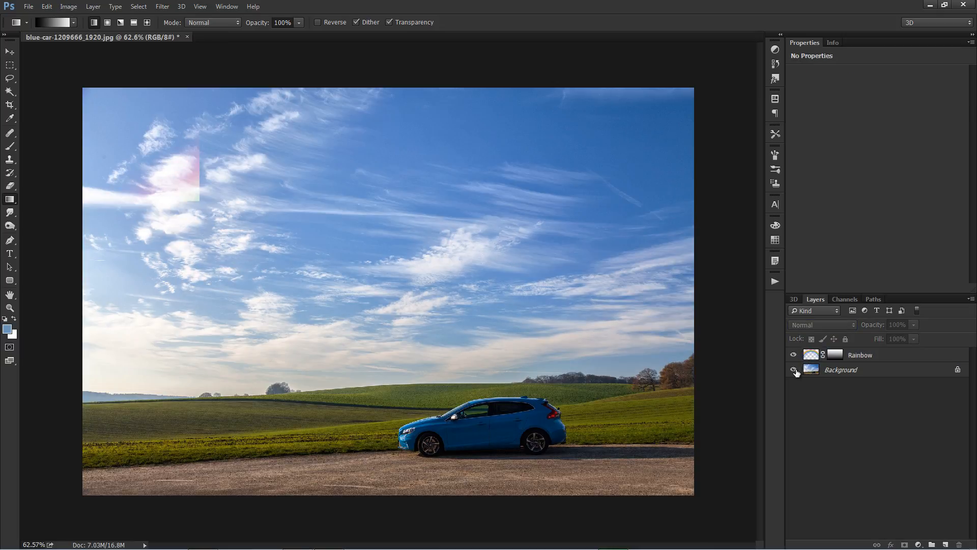
click(793, 354)
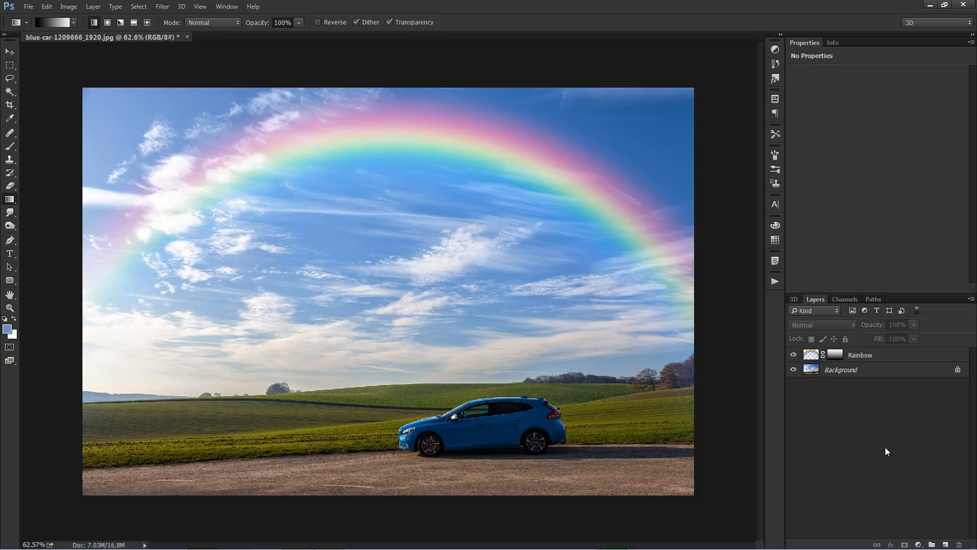